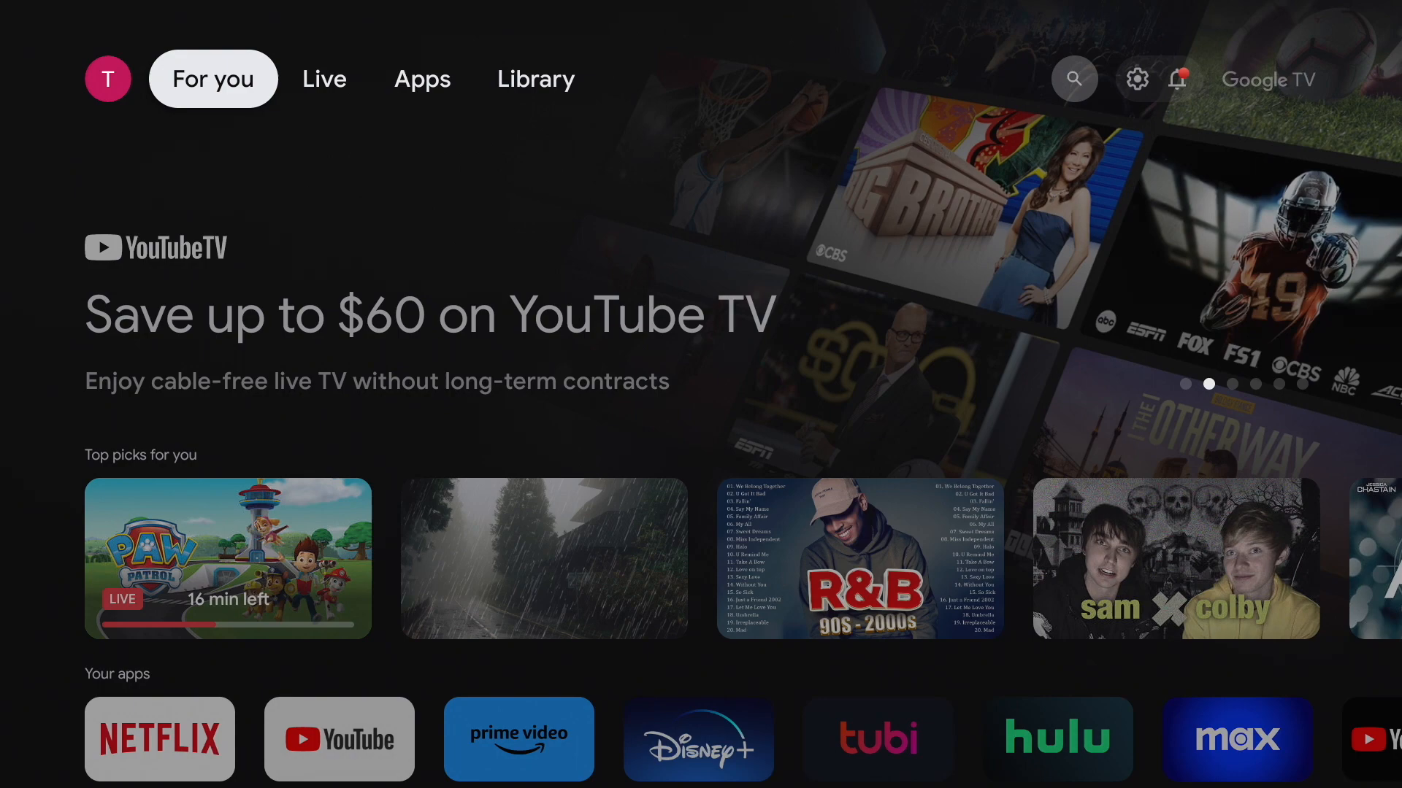
Bring up the quick settings panel from the home screen's top bar
left_click(421, 79)
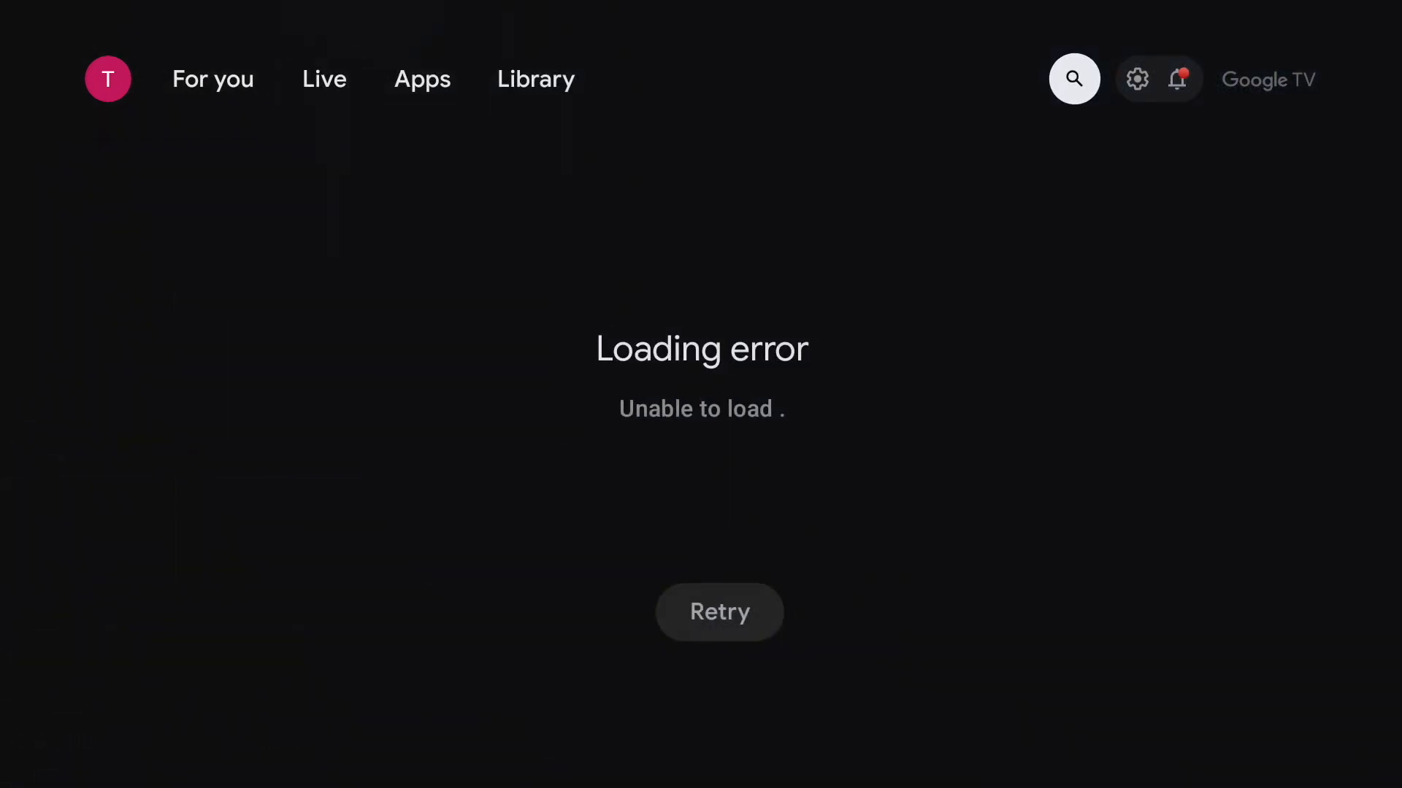
left_click(1178, 78)
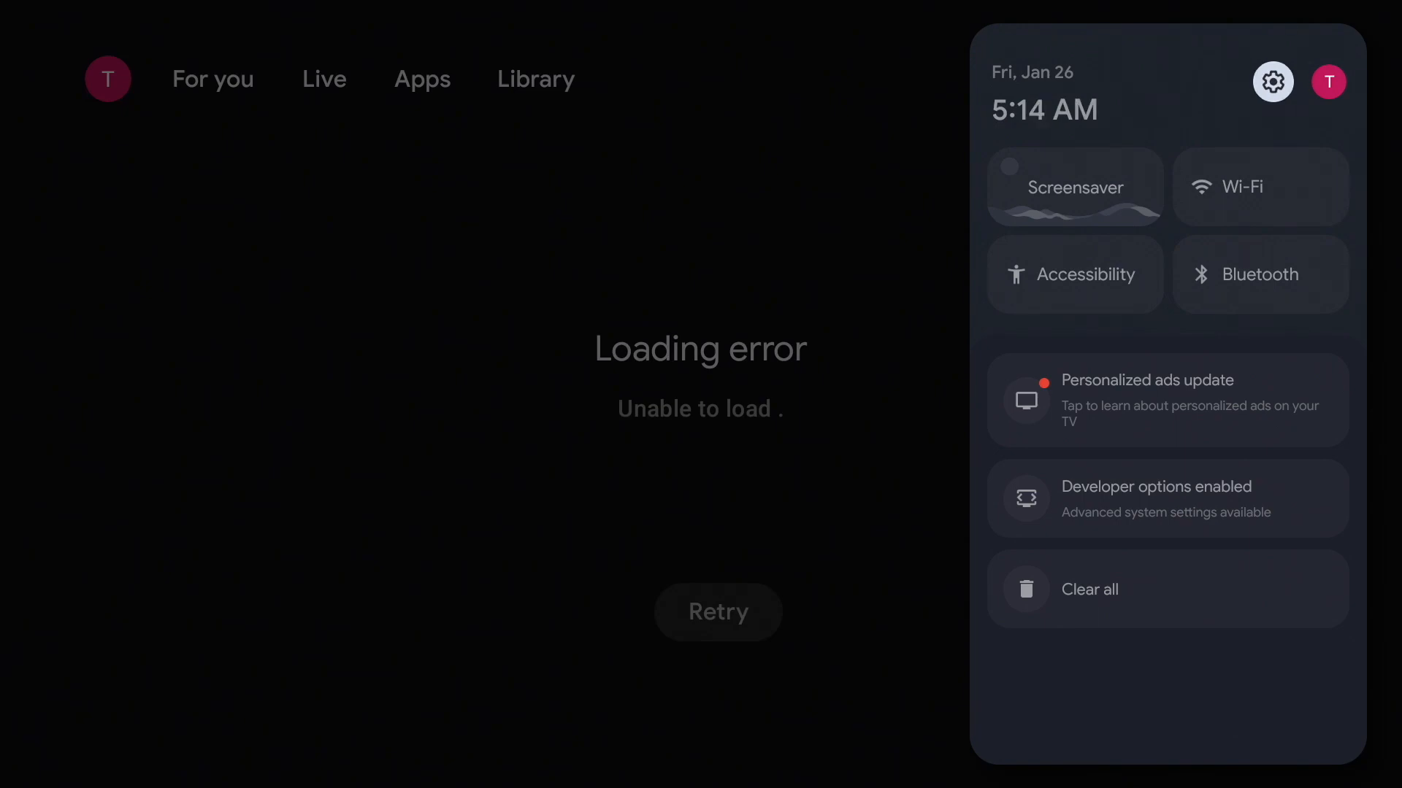
Reach the final Erase everything confirmation via System > About > Factory reset
left_click(1271, 82)
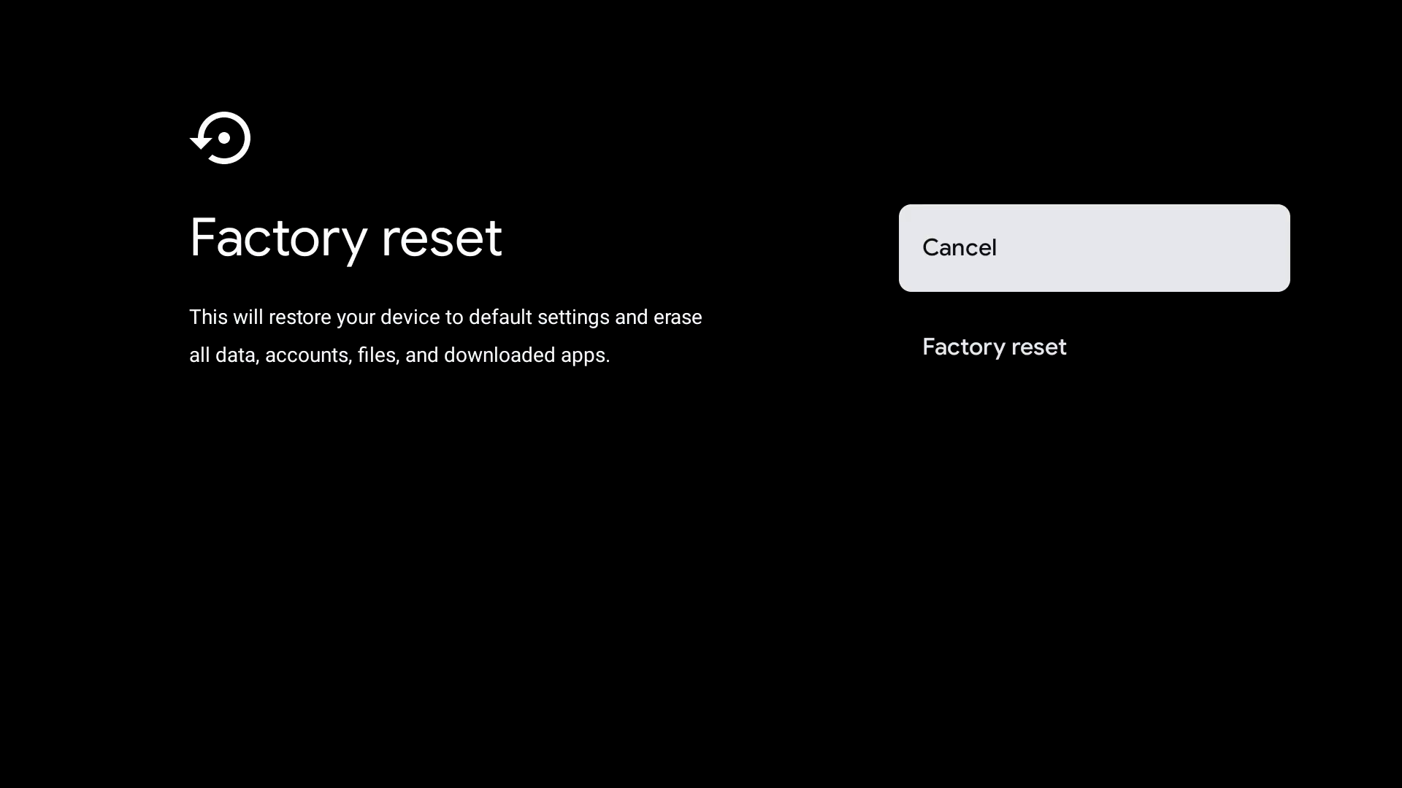
left_click(993, 347)
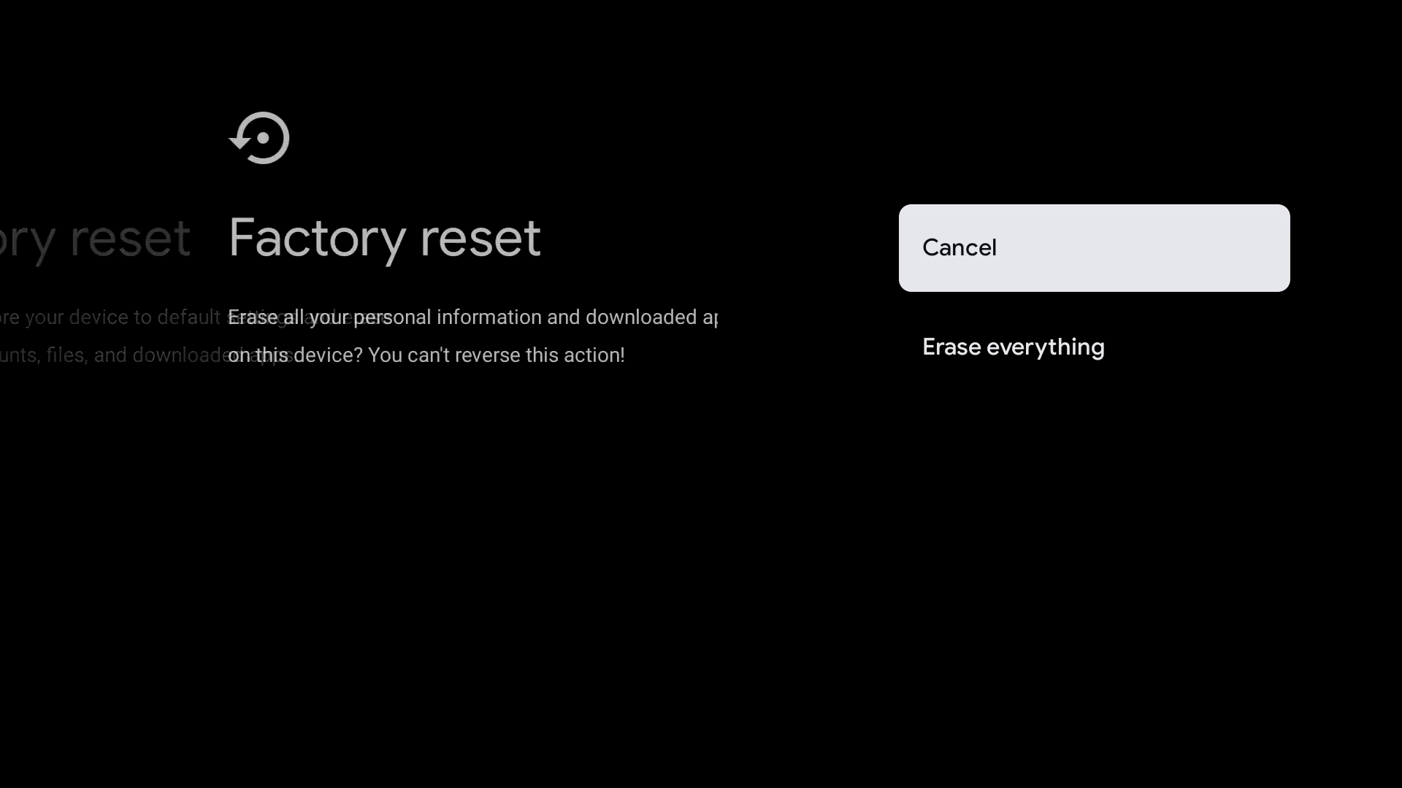